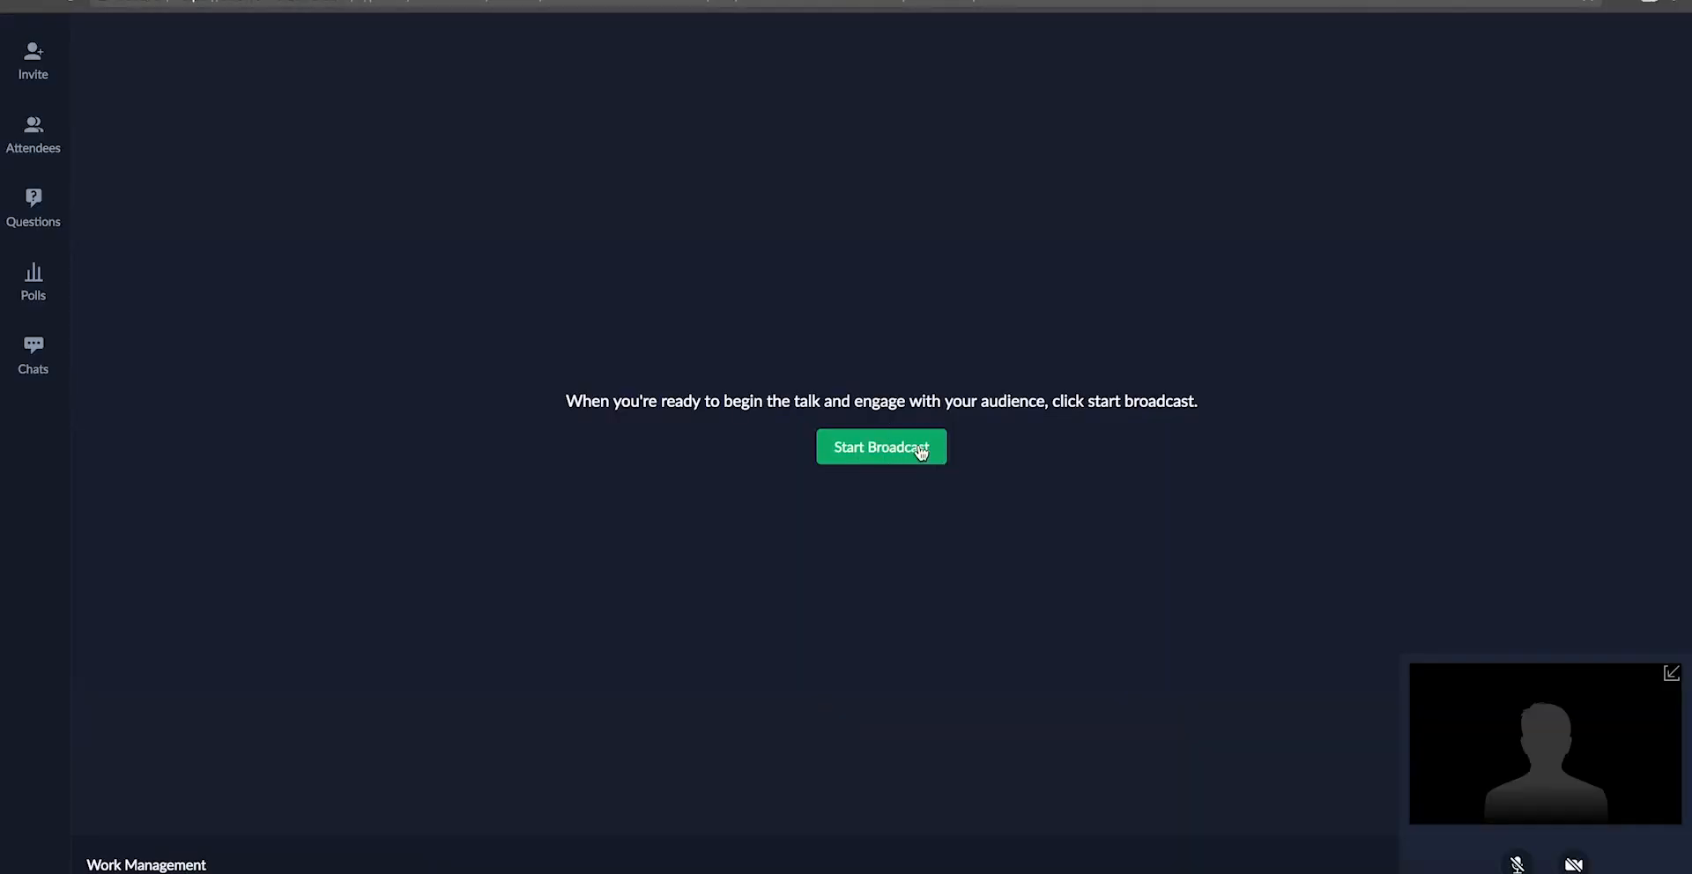
# Start the broadcast, show slide 2 (Tom Sawyer's fence) and bring up the list of five active attendees.
pyautogui.click(881, 447)
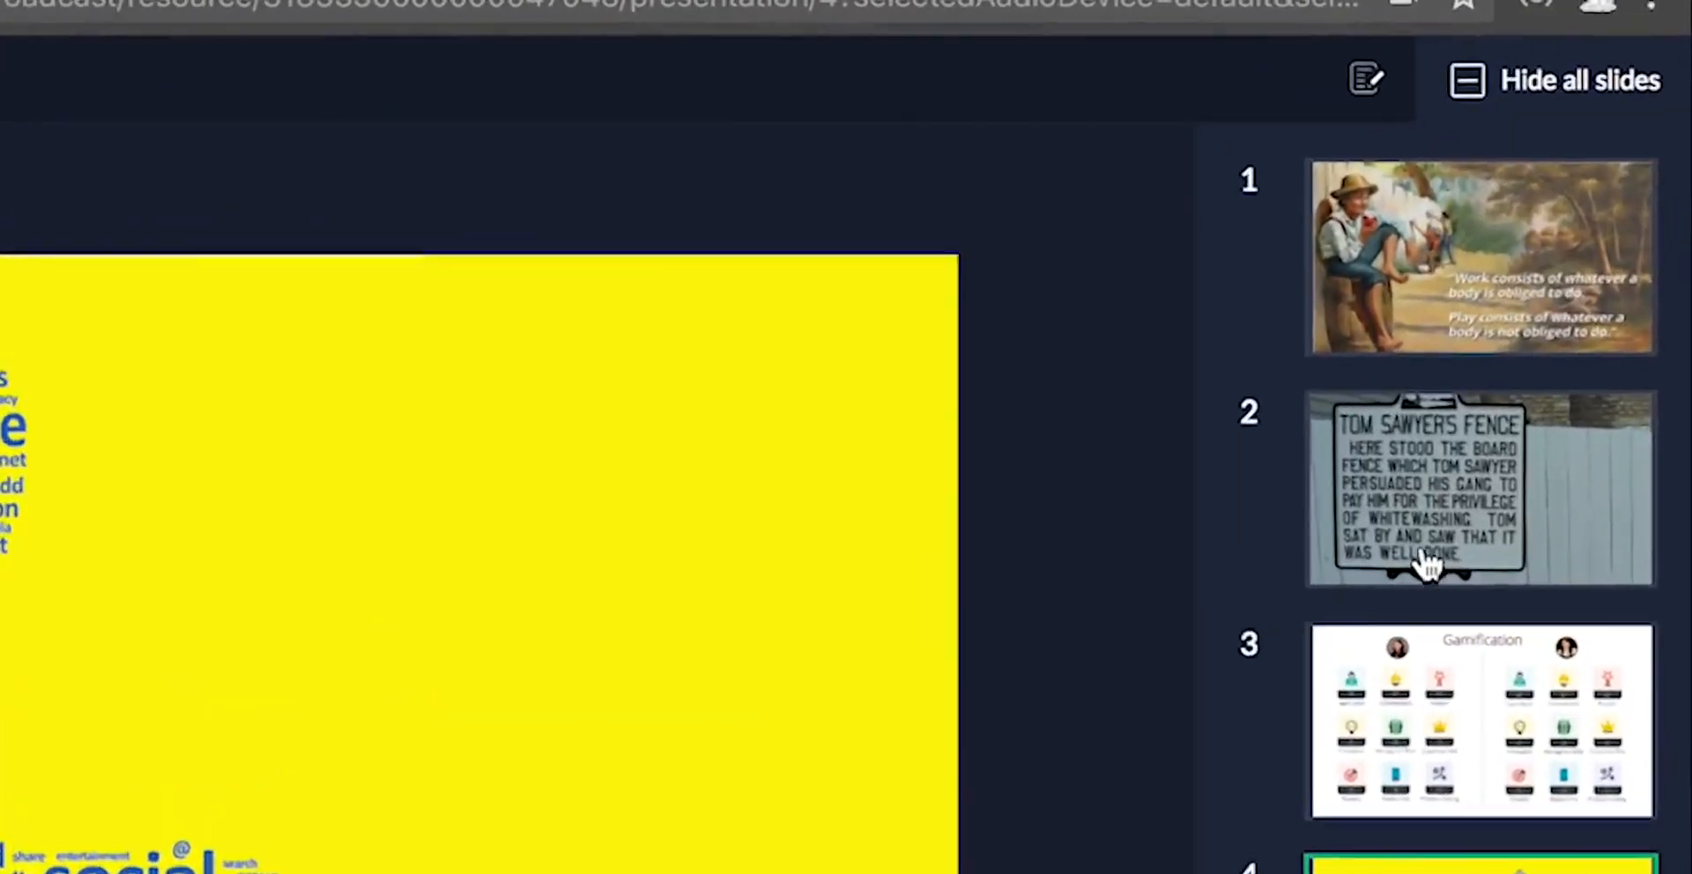
pyautogui.click(1424, 486)
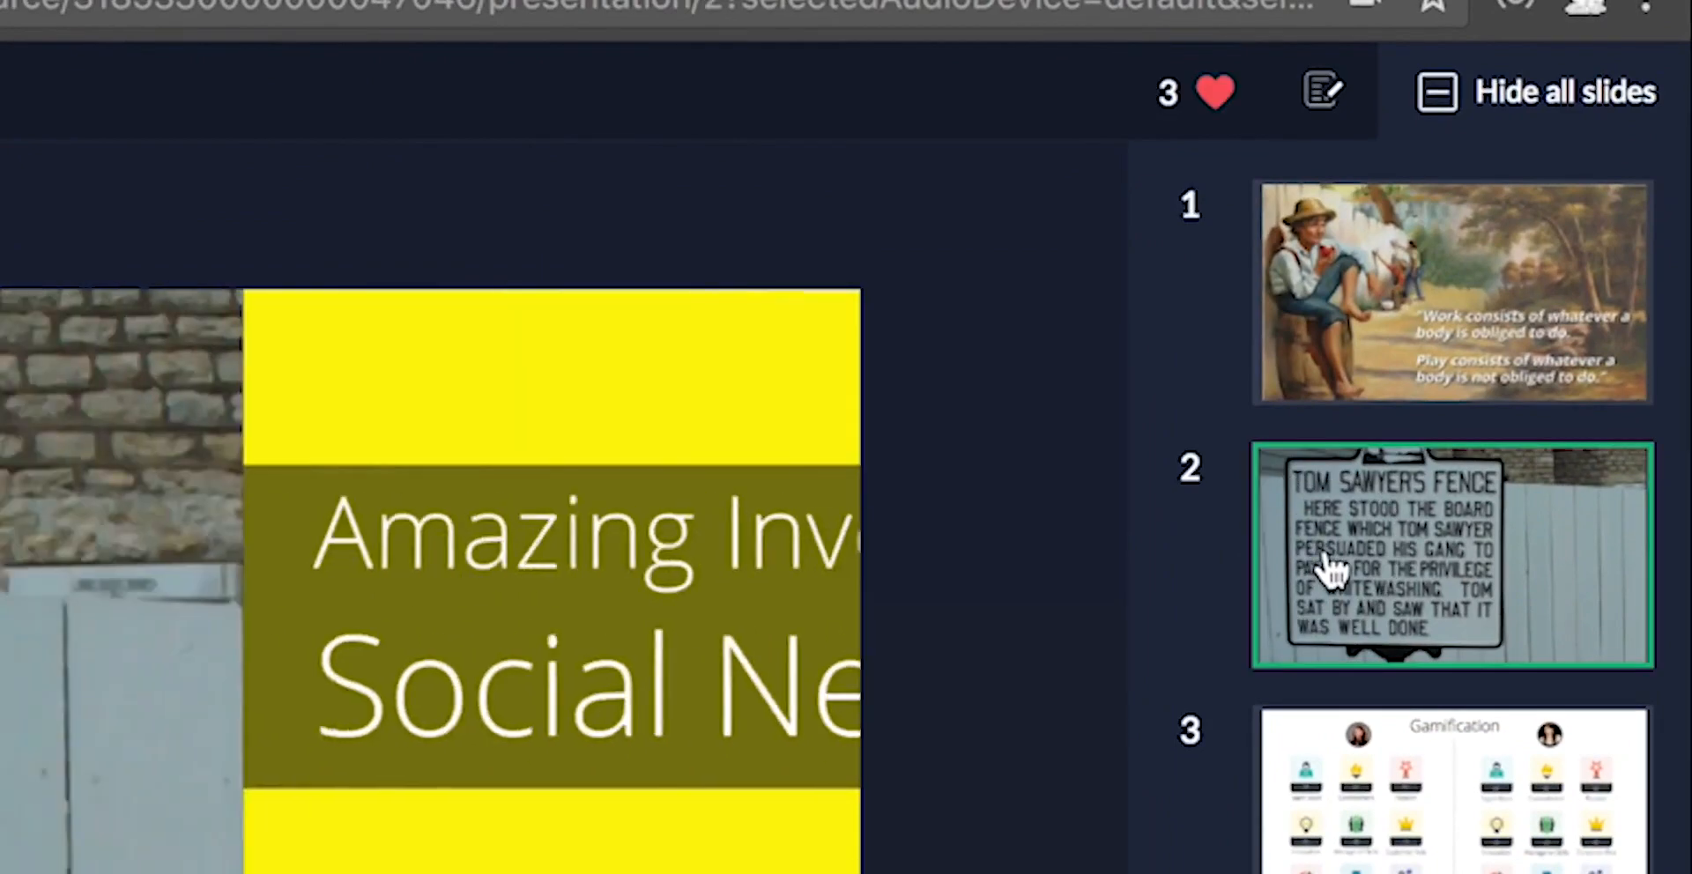
pyautogui.click(1451, 555)
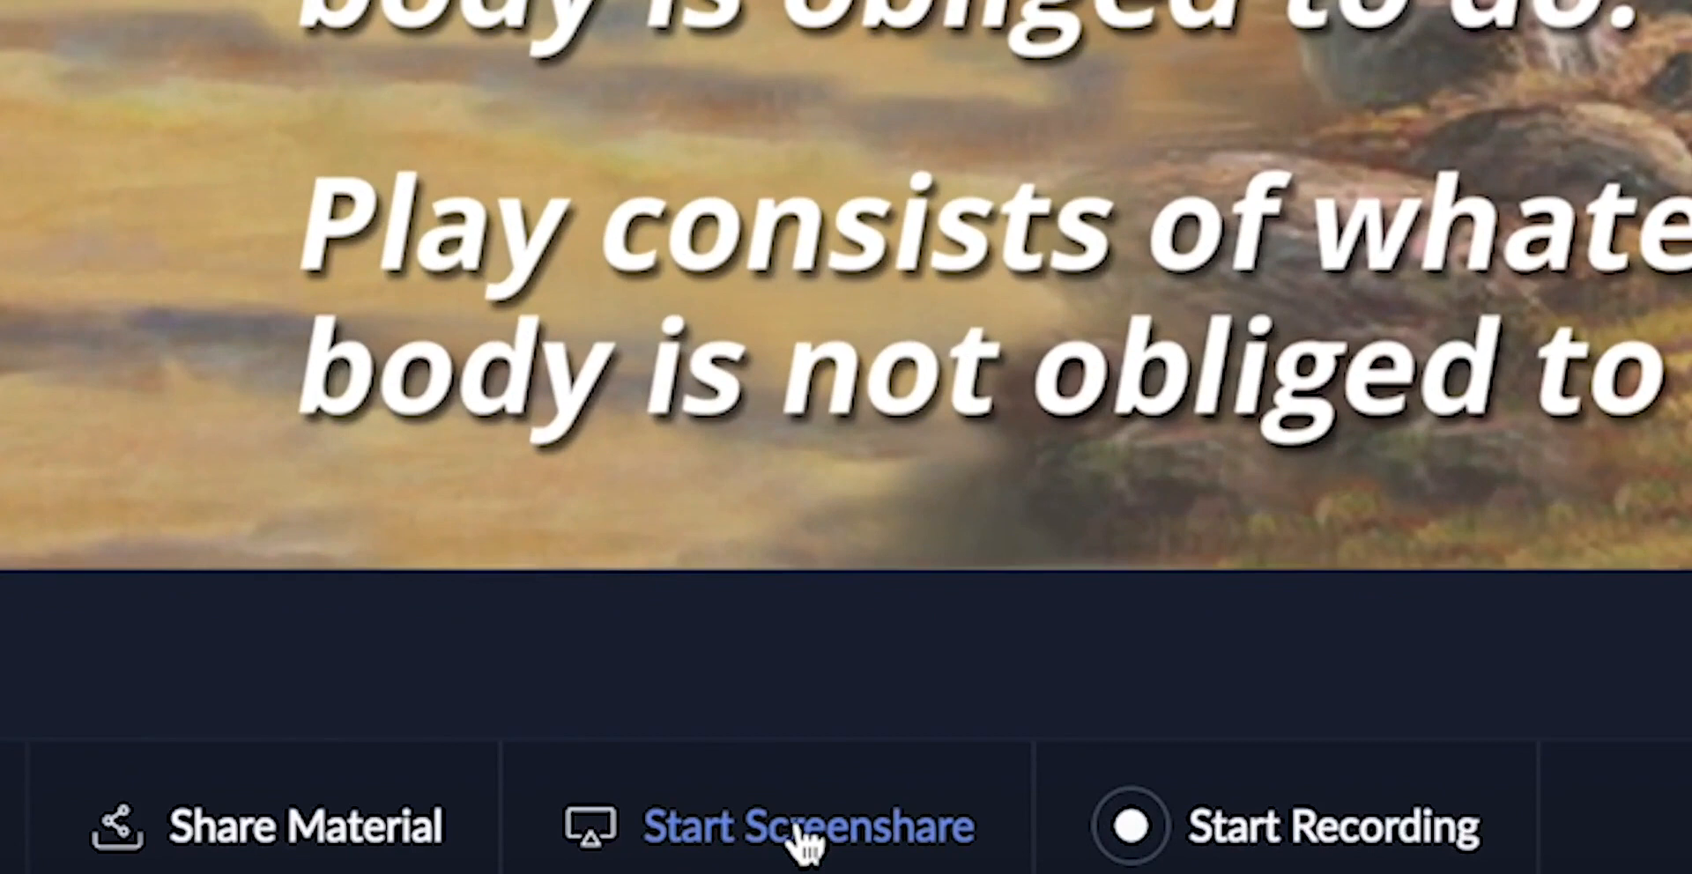
pyautogui.click(808, 829)
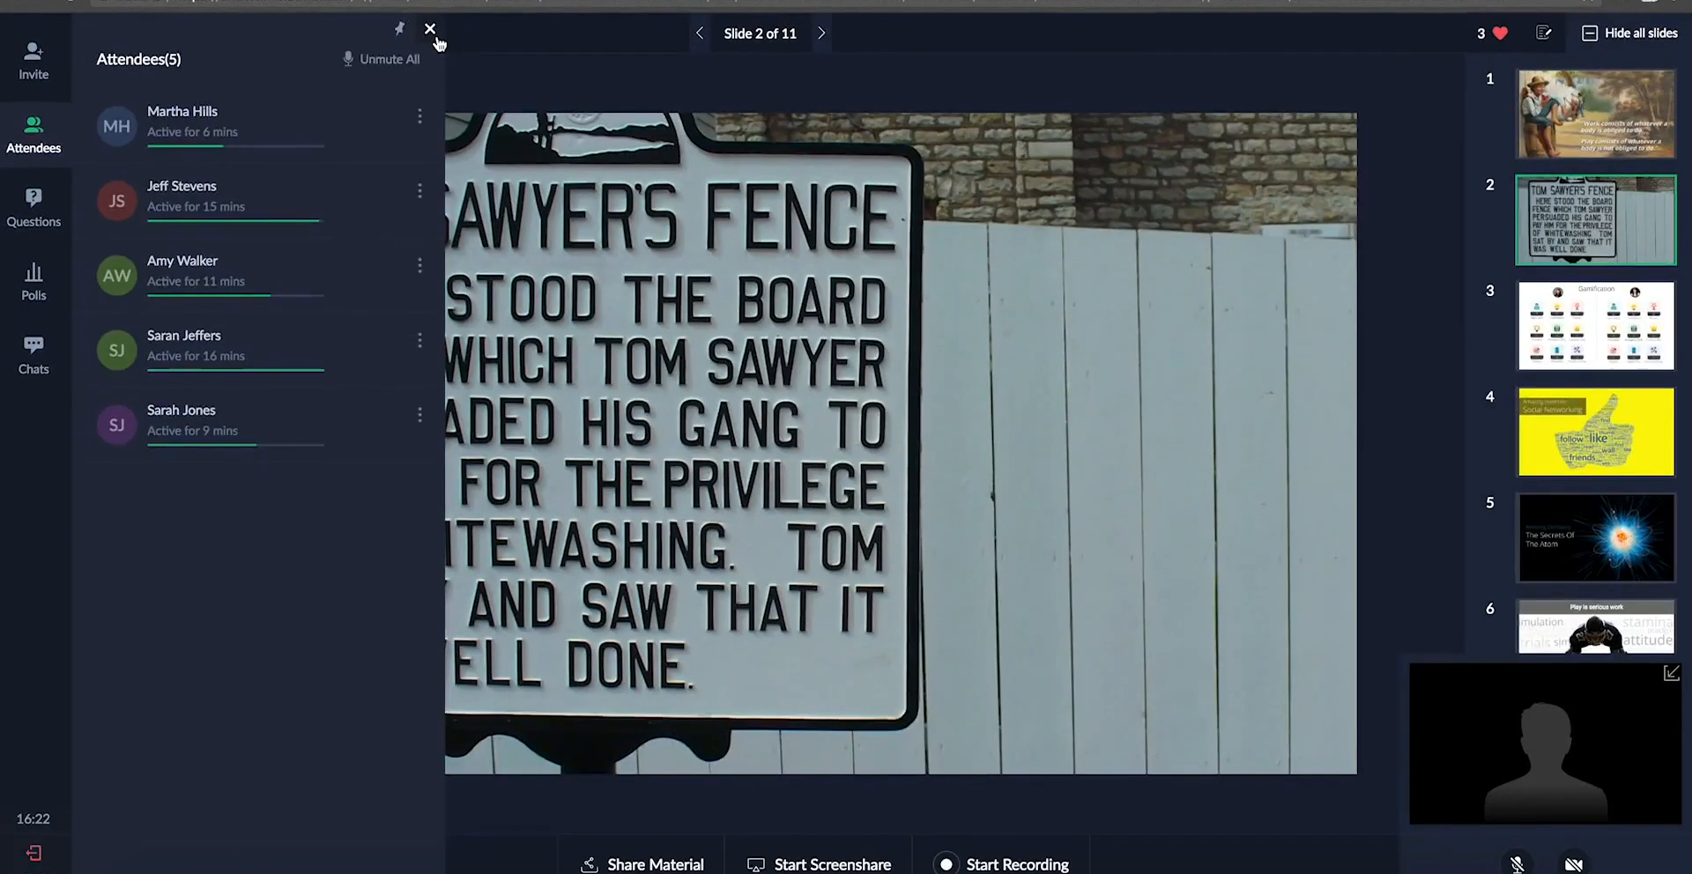
# Answer the attendee question 'What is TOC?' with Theory of Constraints and post it.
pyautogui.click(34, 205)
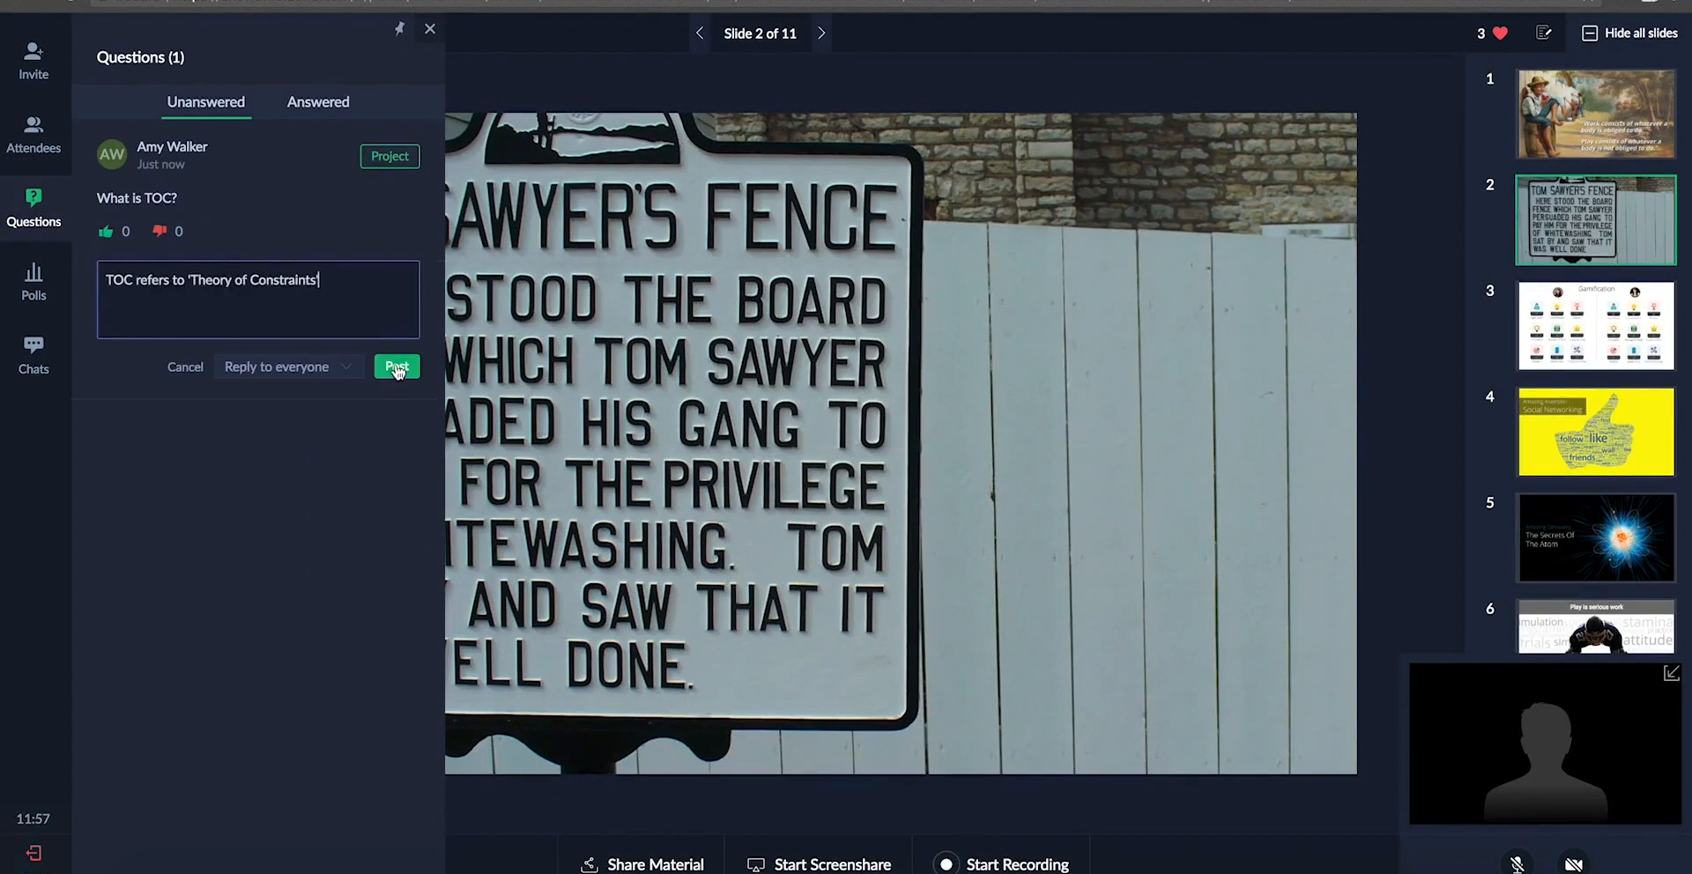
pyautogui.click(397, 367)
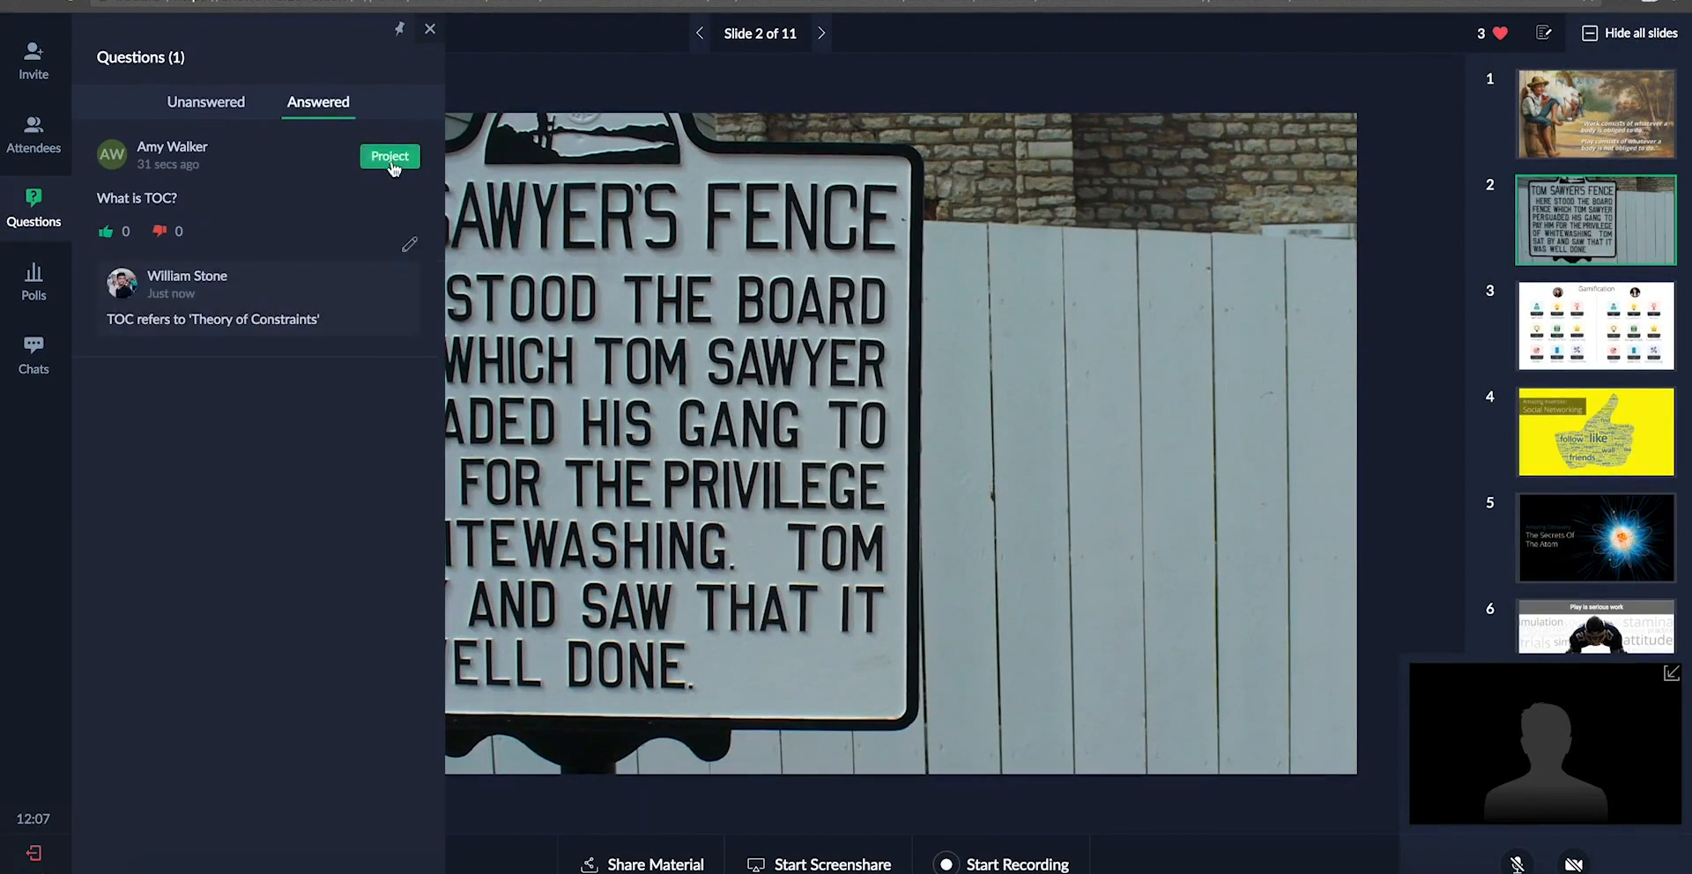
pyautogui.click(388, 155)
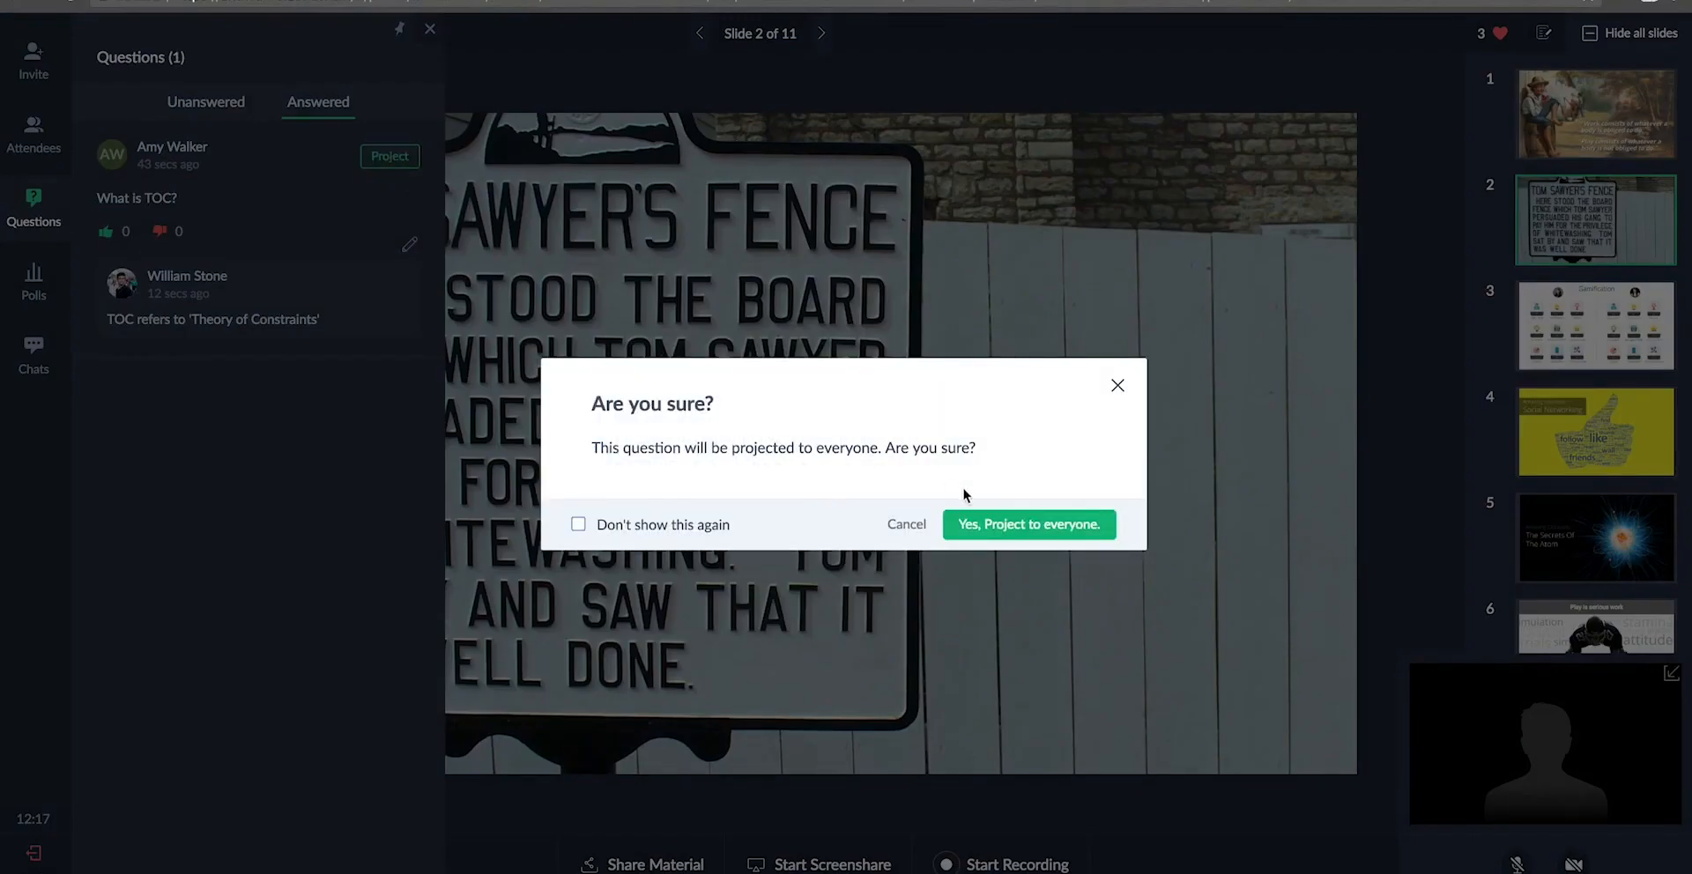
# Project the TOC question to everyone, then stop projecting it.
pyautogui.click(1026, 523)
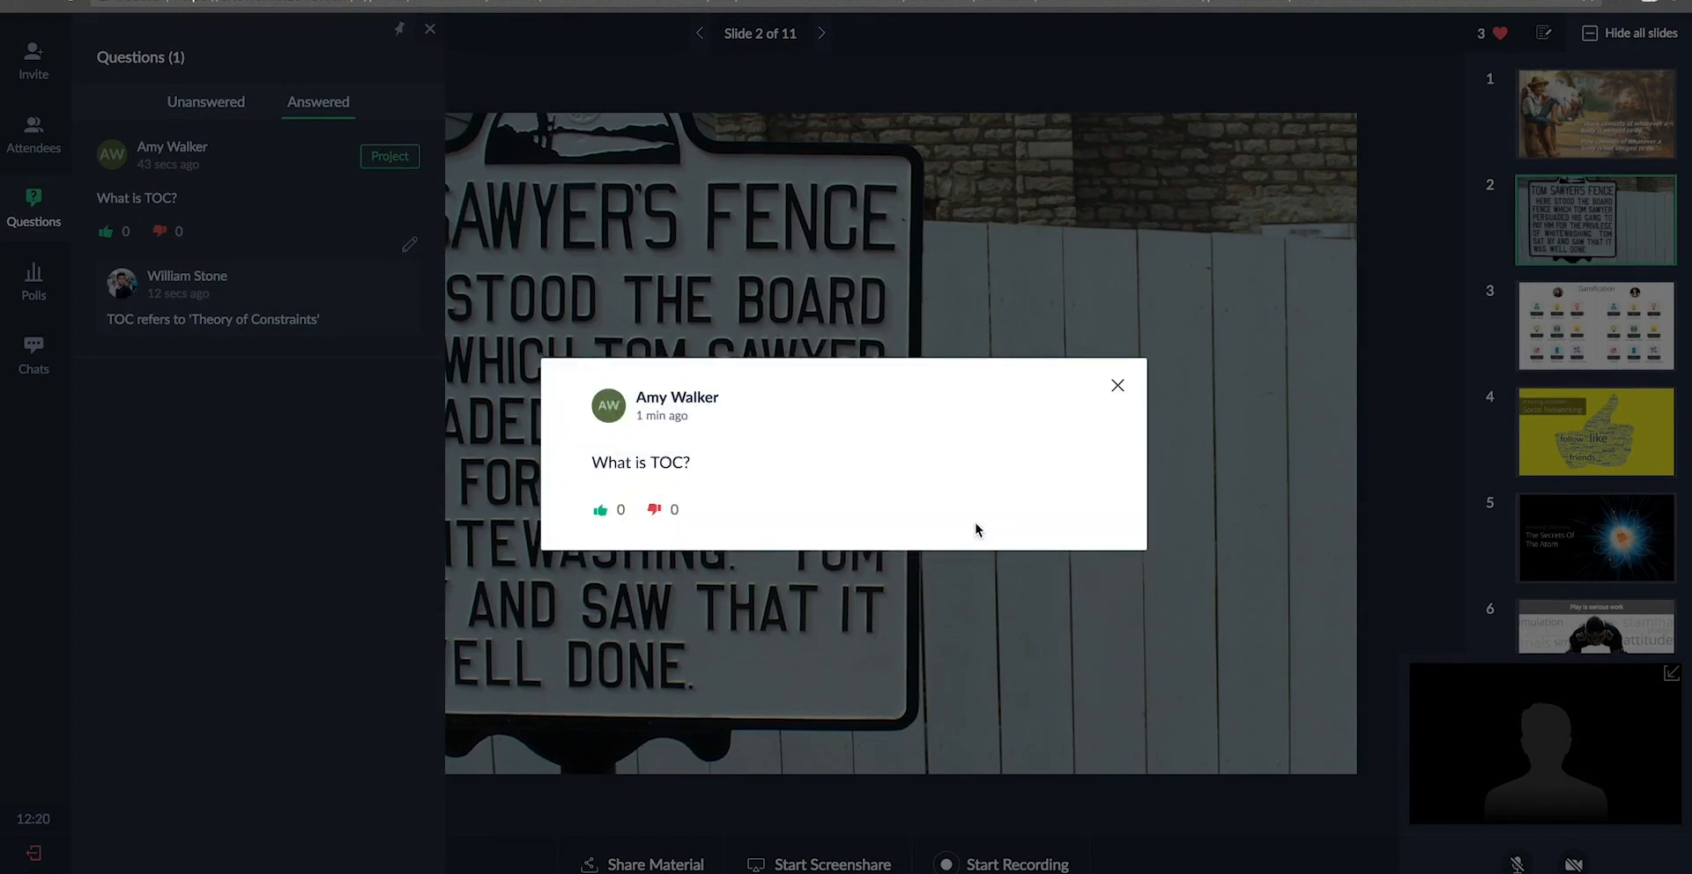
pyautogui.click(599, 510)
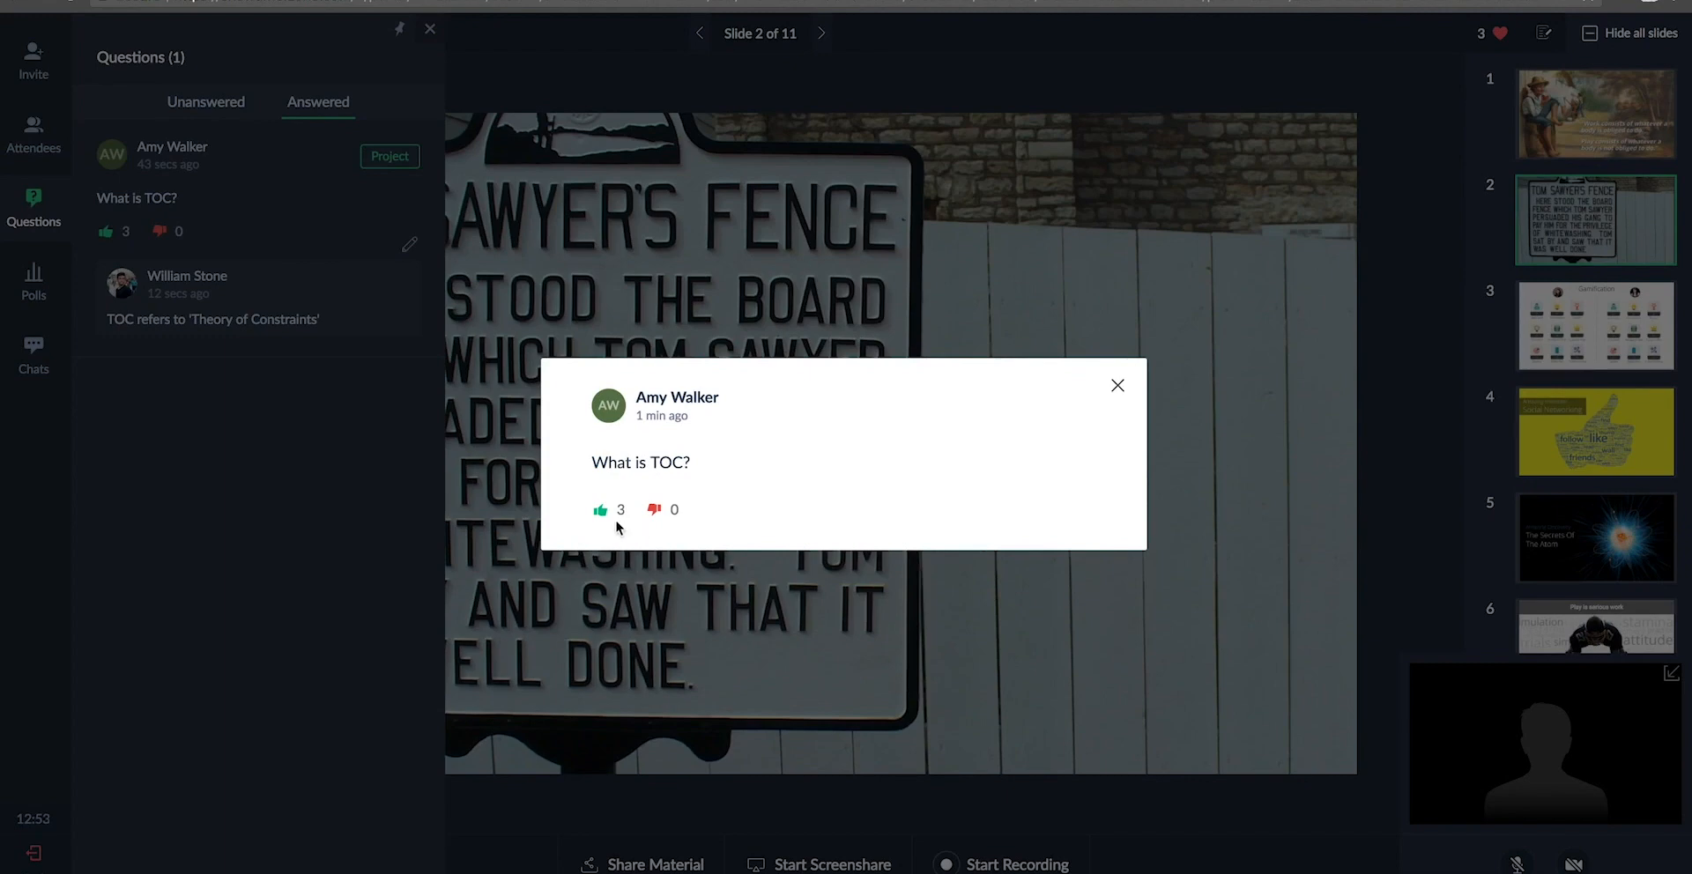
pyautogui.click(1117, 386)
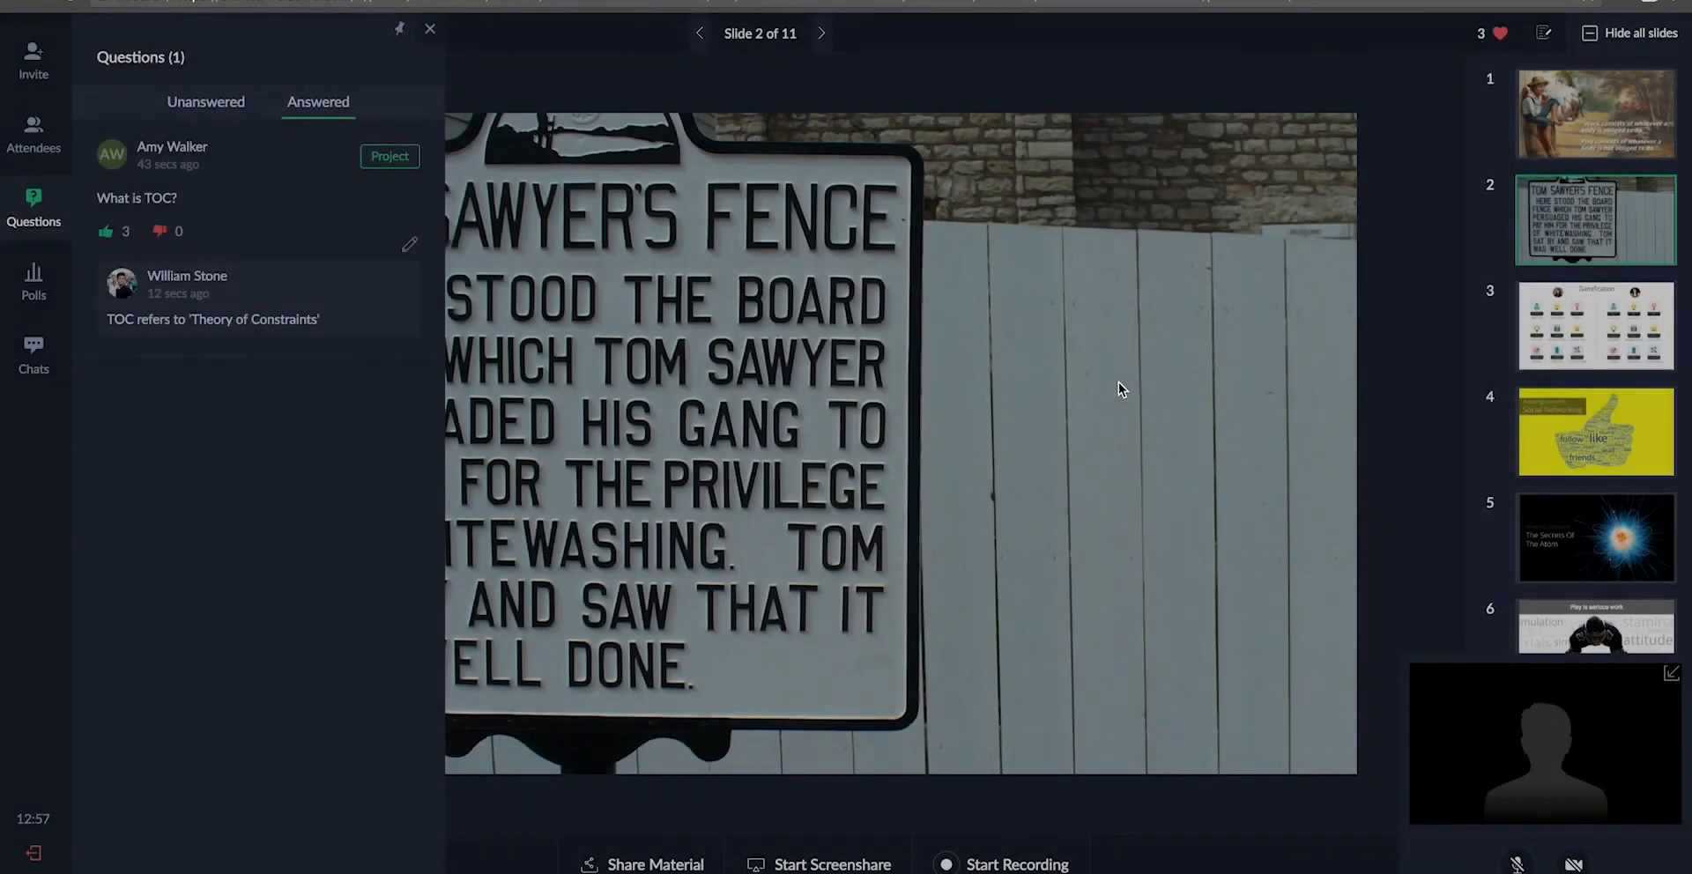
# Run the poll 'Is Work life balance important?' and show its 3.8-star result to everyone.
pyautogui.click(34, 282)
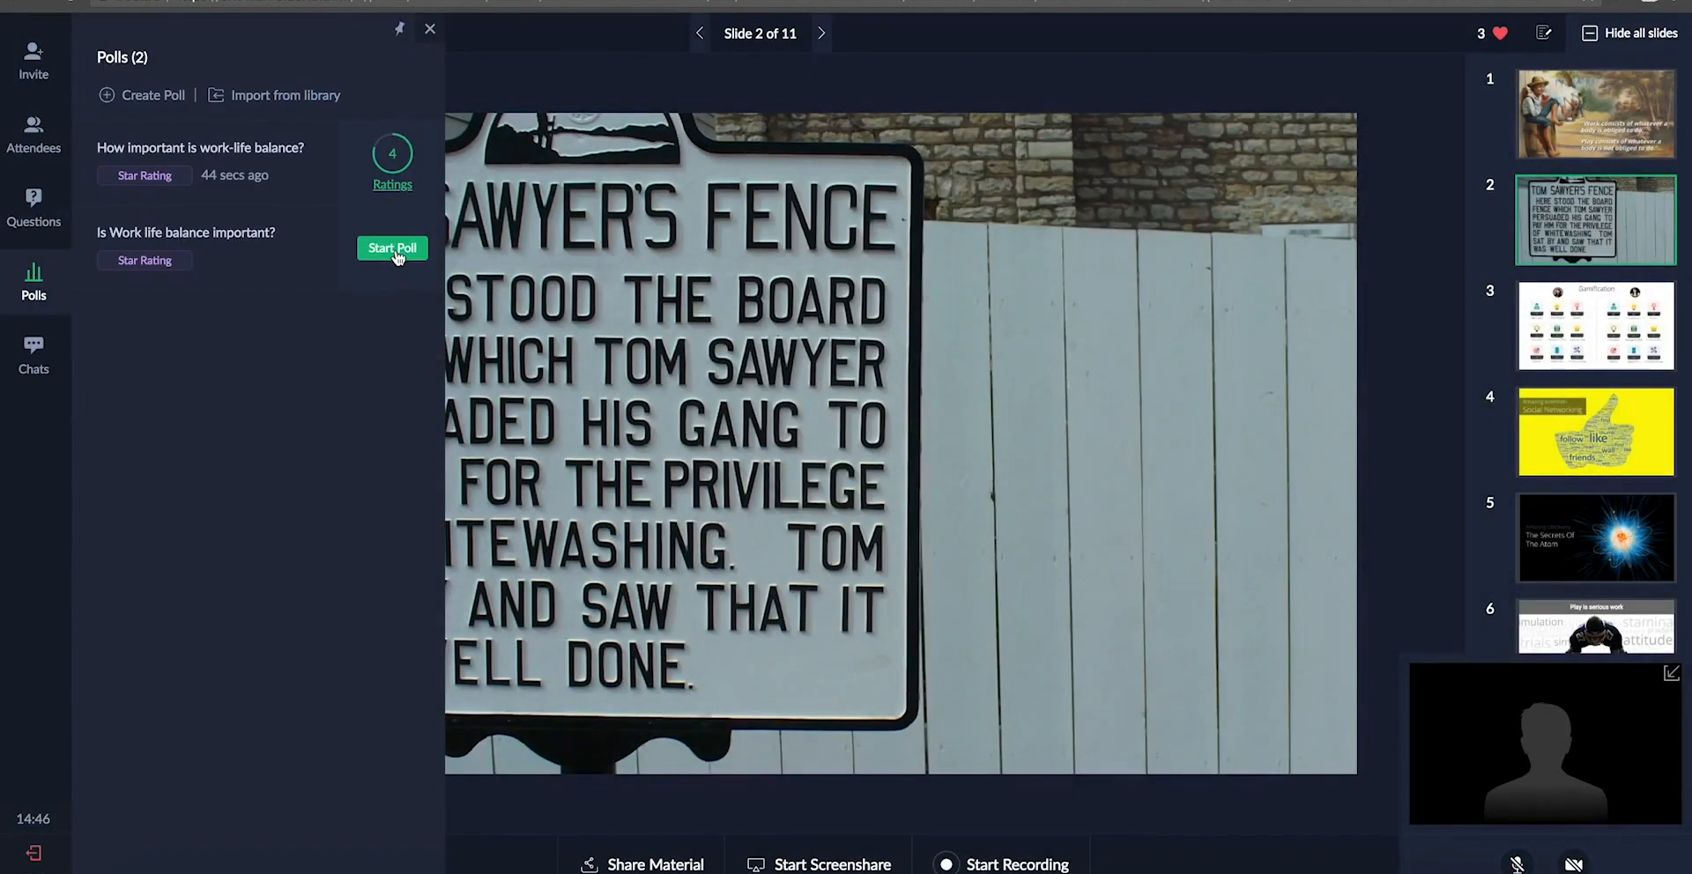
pyautogui.click(392, 248)
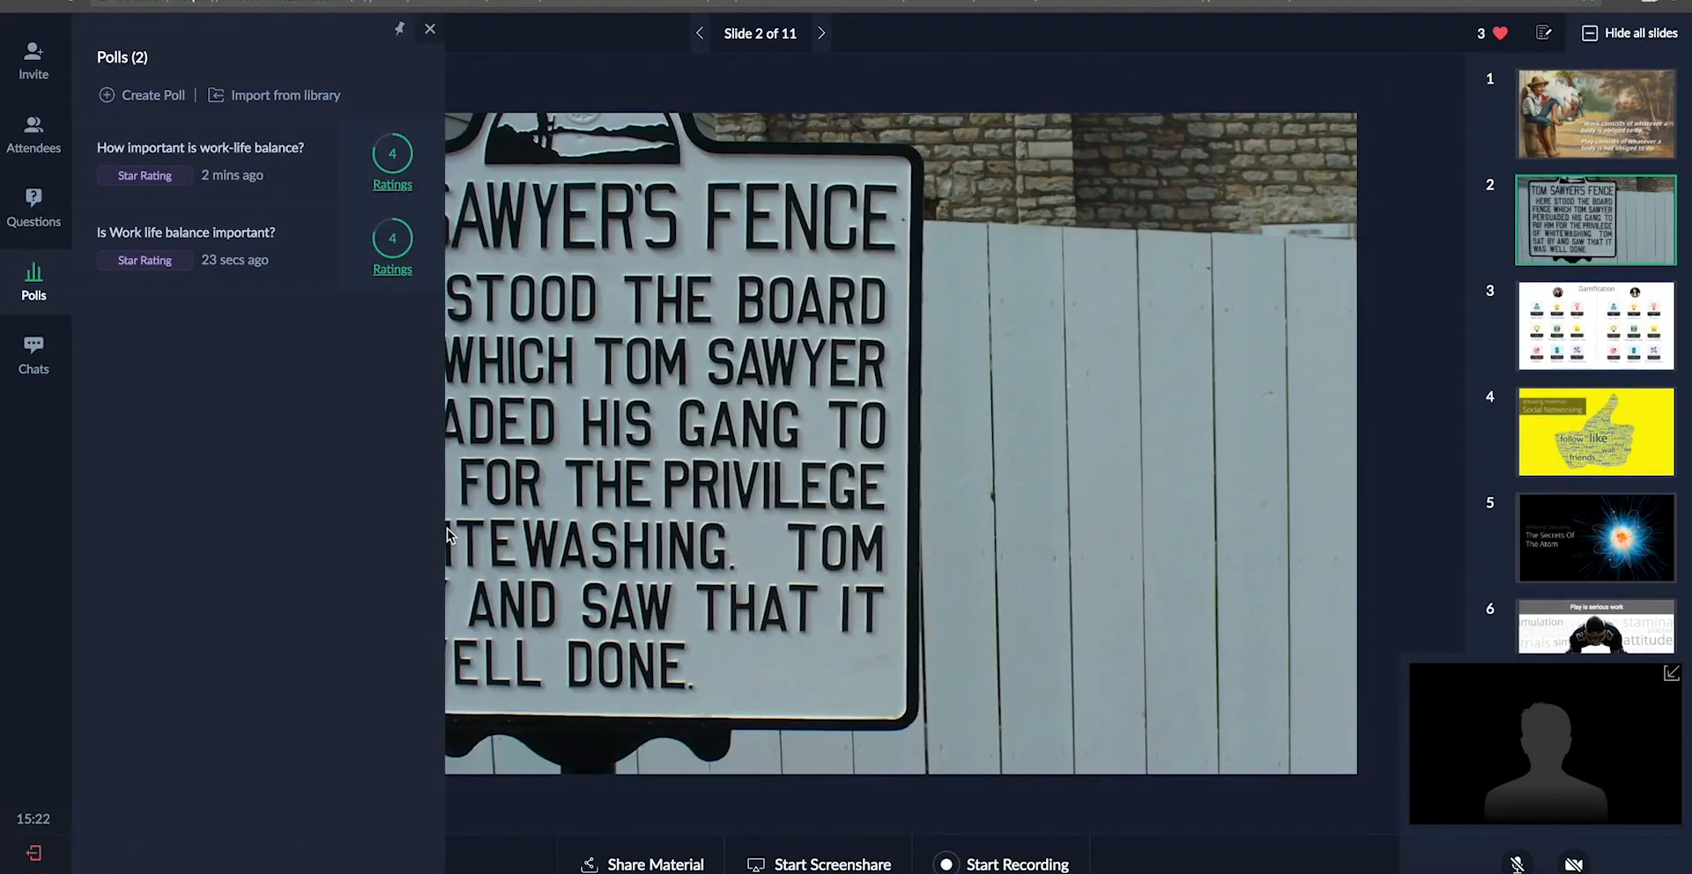
pyautogui.click(391, 263)
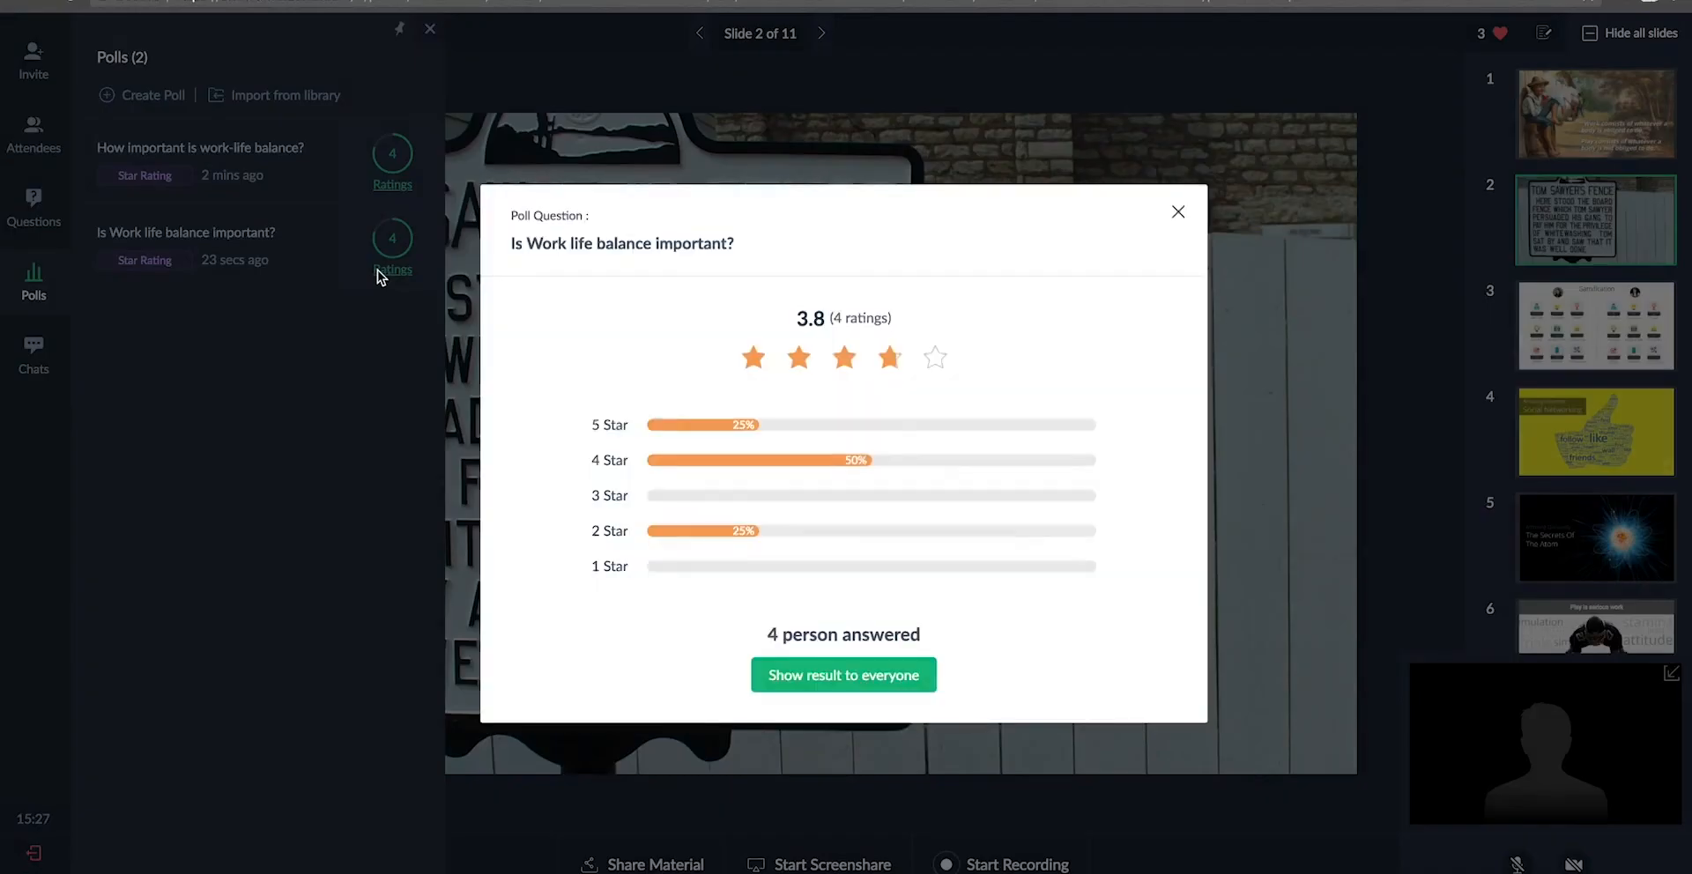
pyautogui.moveTo(843, 675)
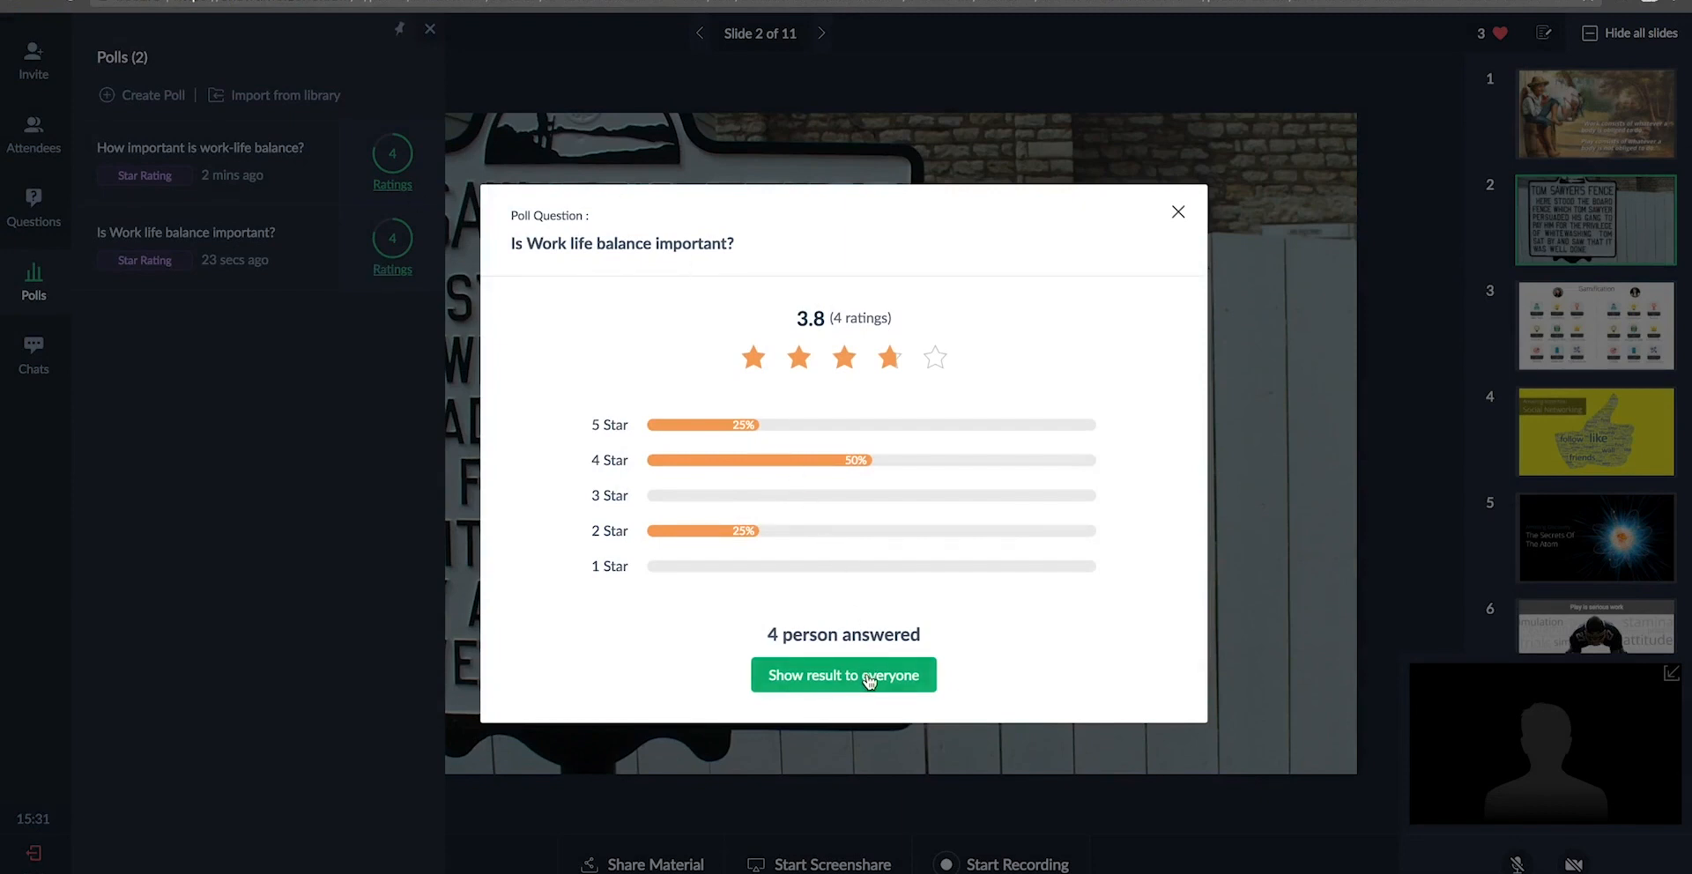
pyautogui.click(843, 675)
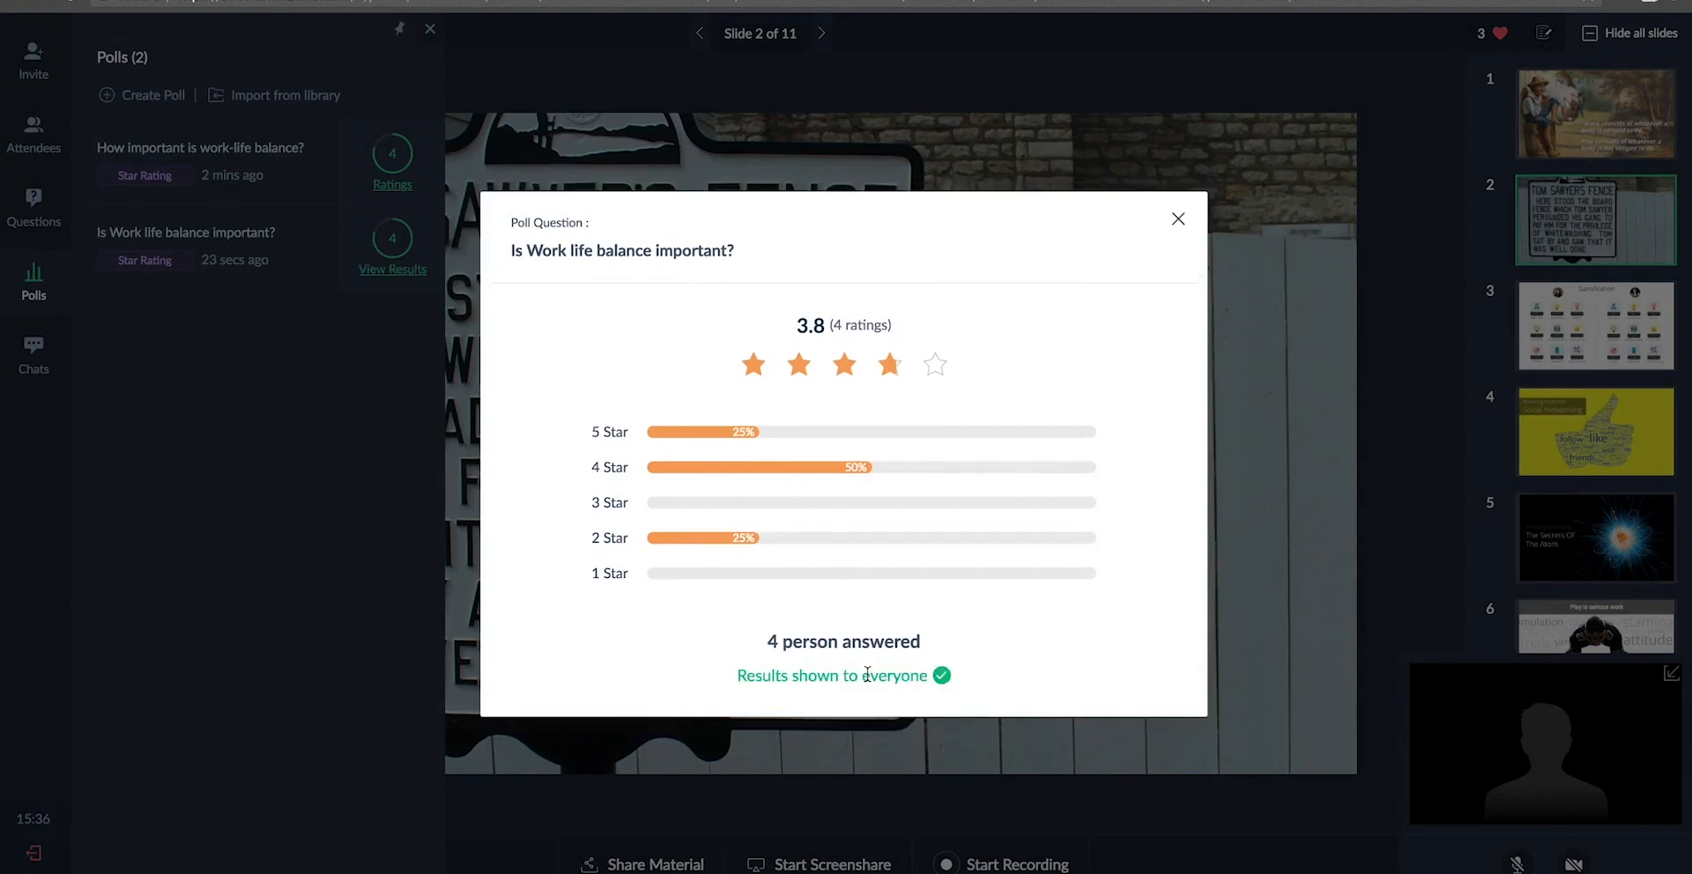
pyautogui.click(33, 356)
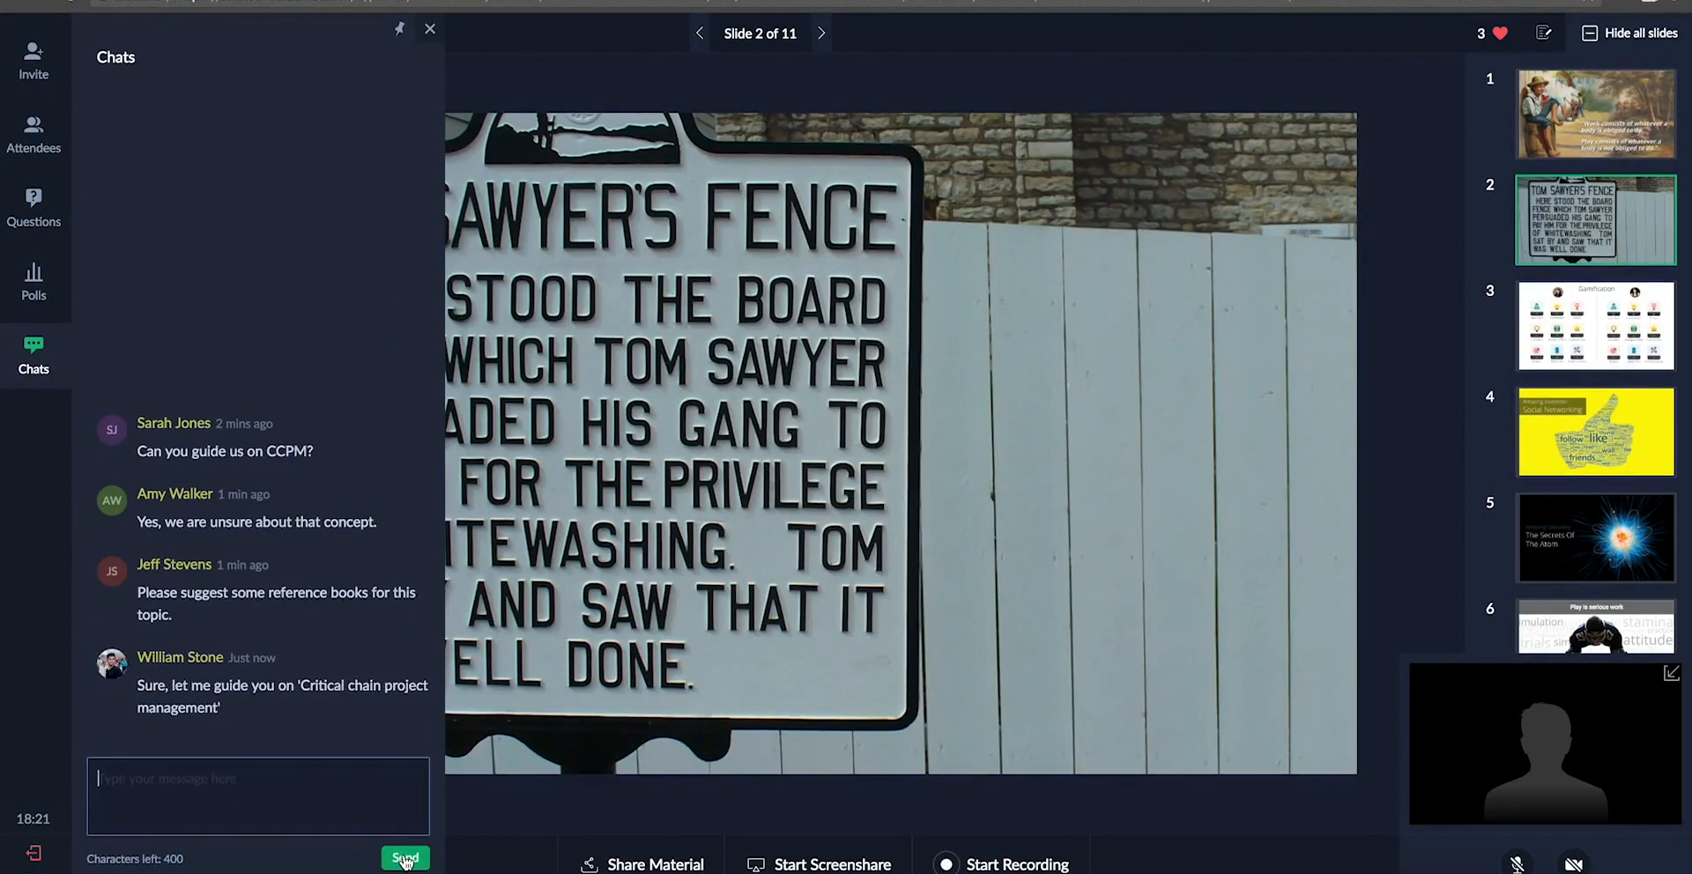
# Reply in chat about Critical chain project management and approve the attendee's request to speak.
pyautogui.click(34, 136)
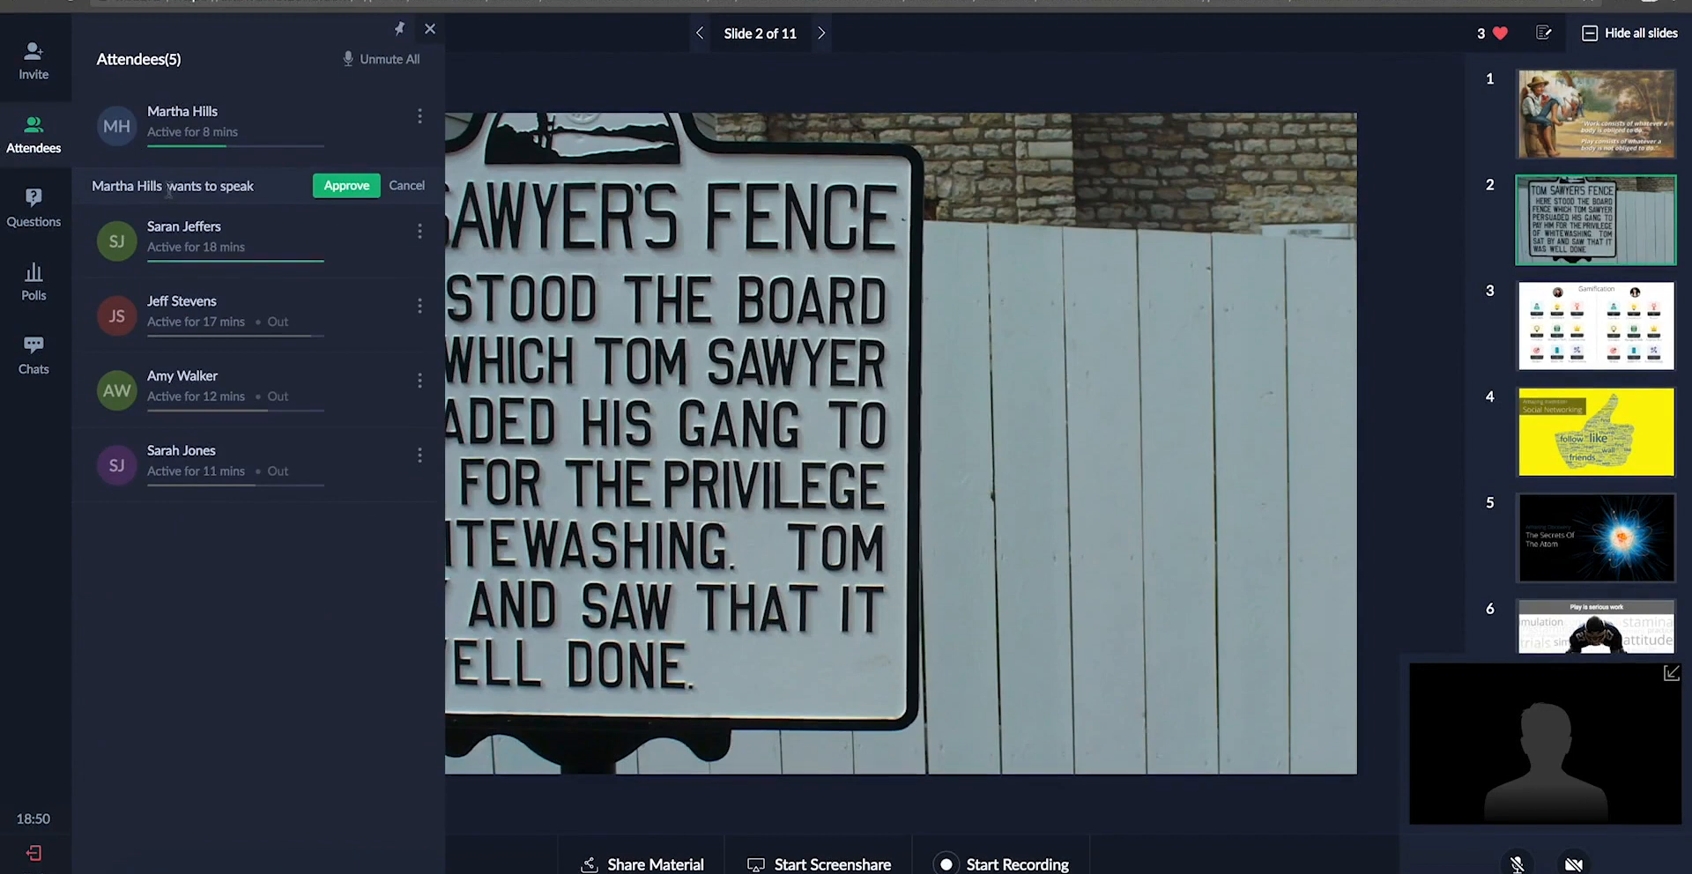
pyautogui.click(347, 185)
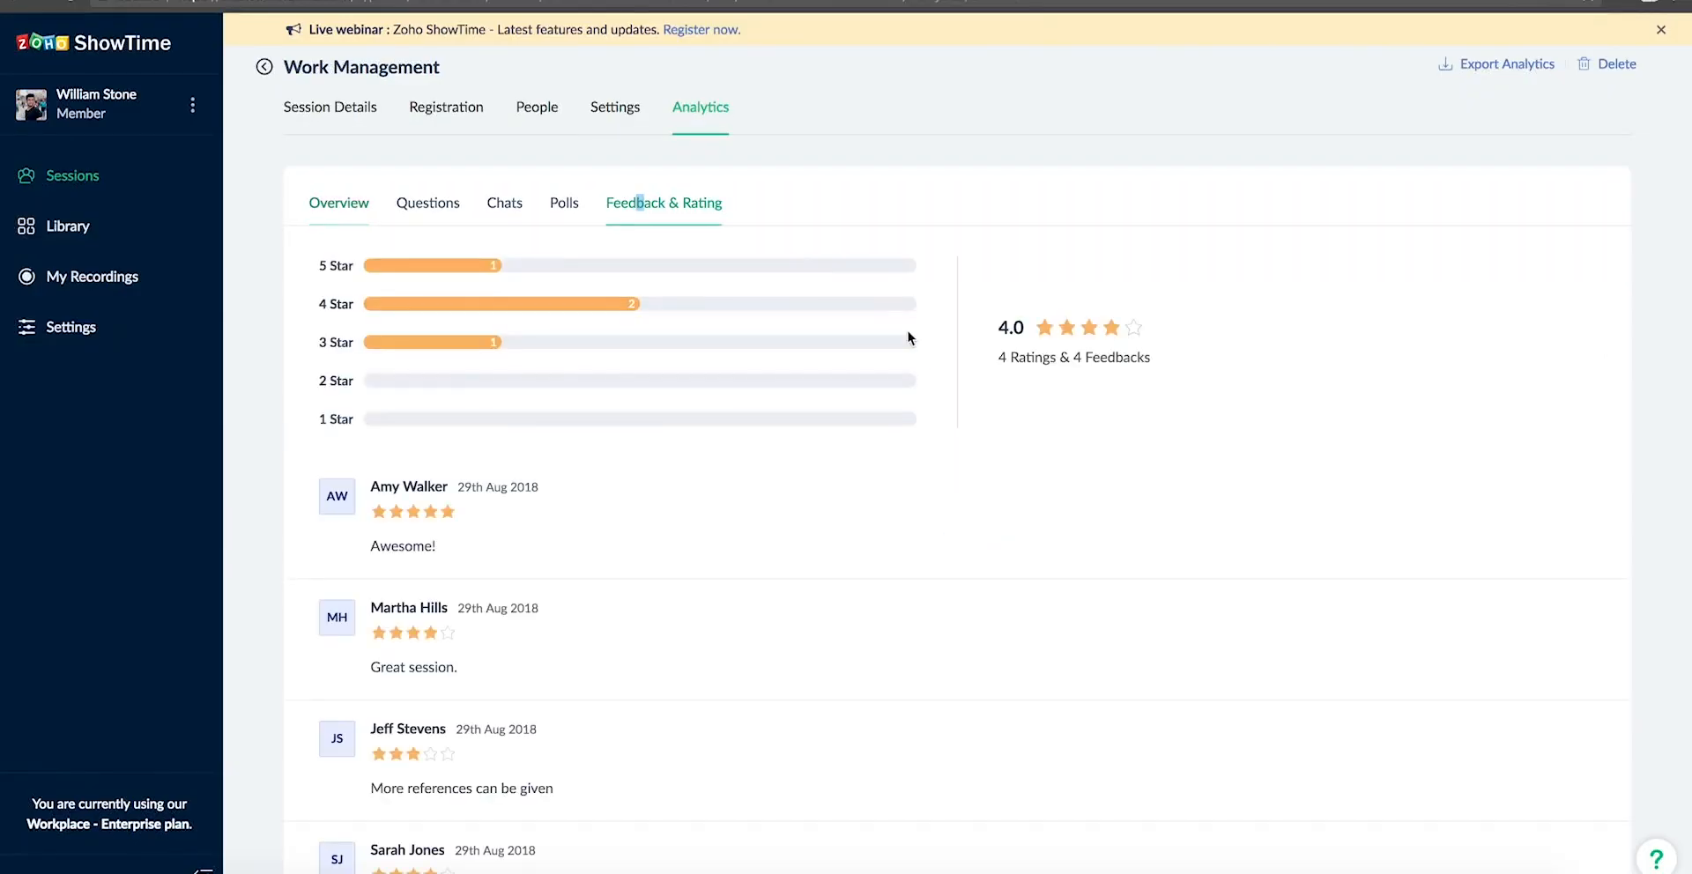
pyautogui.moveTo(948, 549)
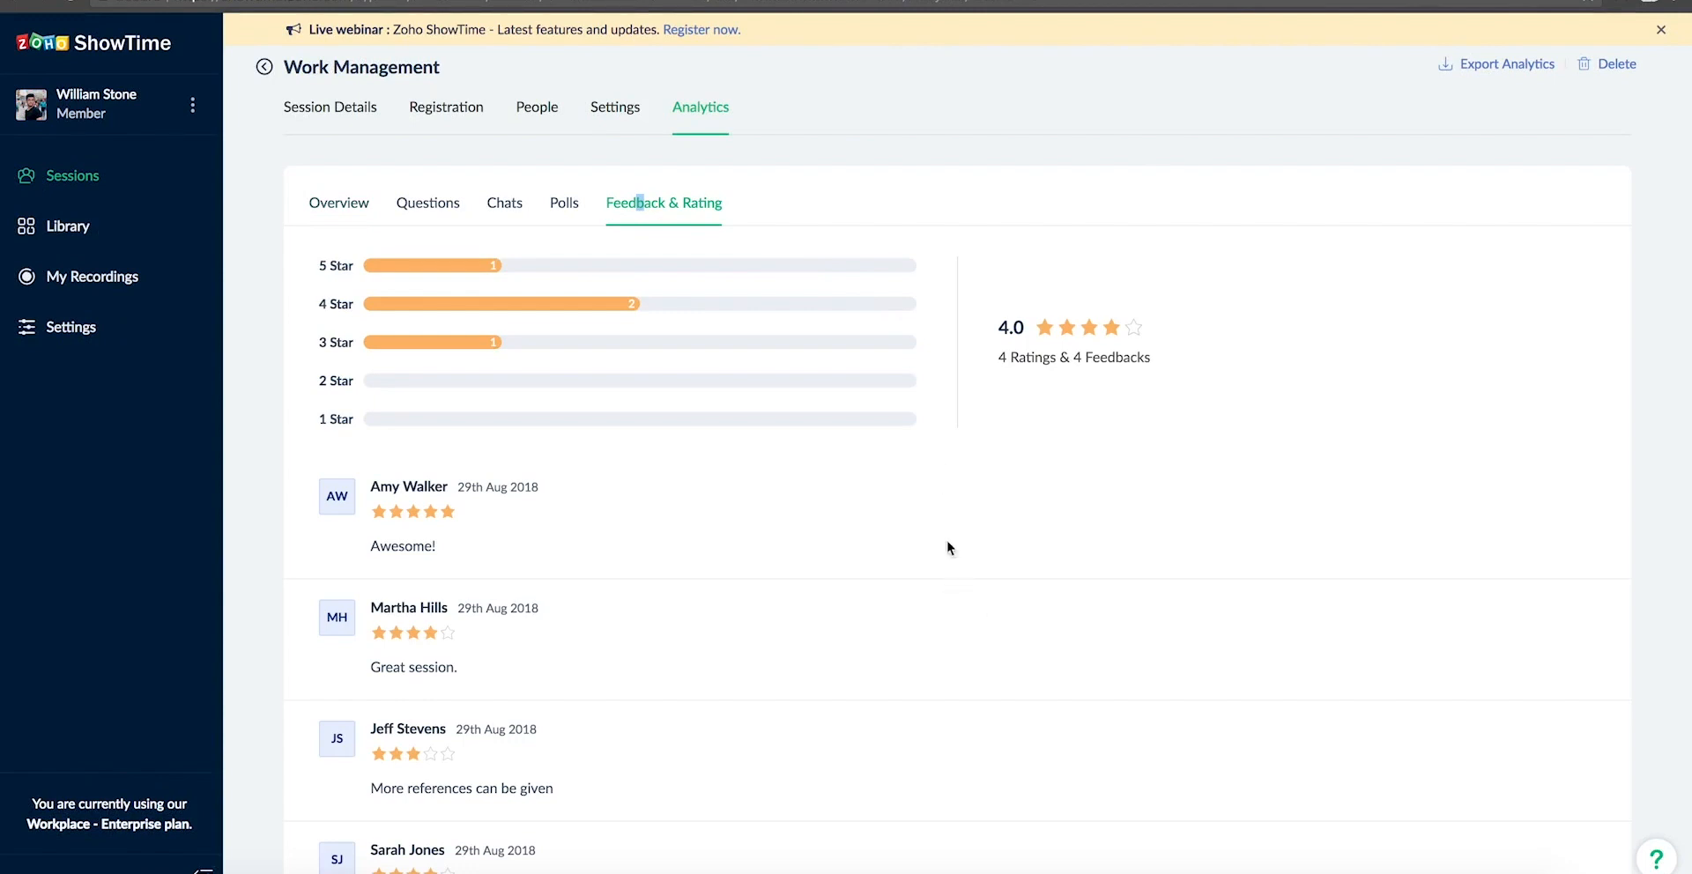
pyautogui.moveTo(1146, 405)
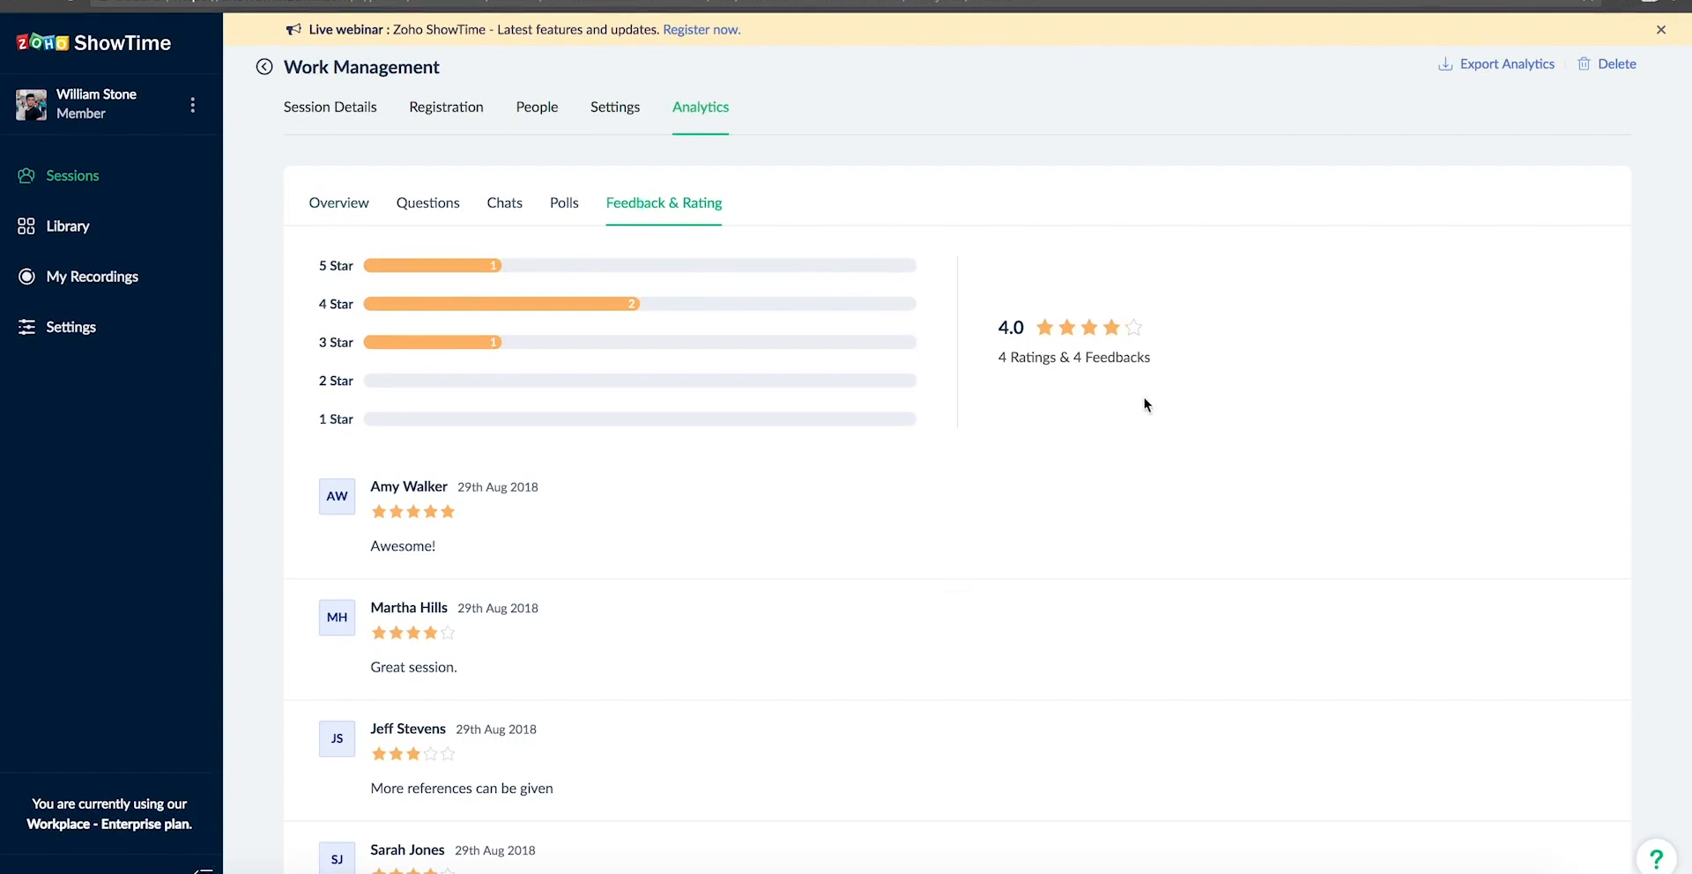